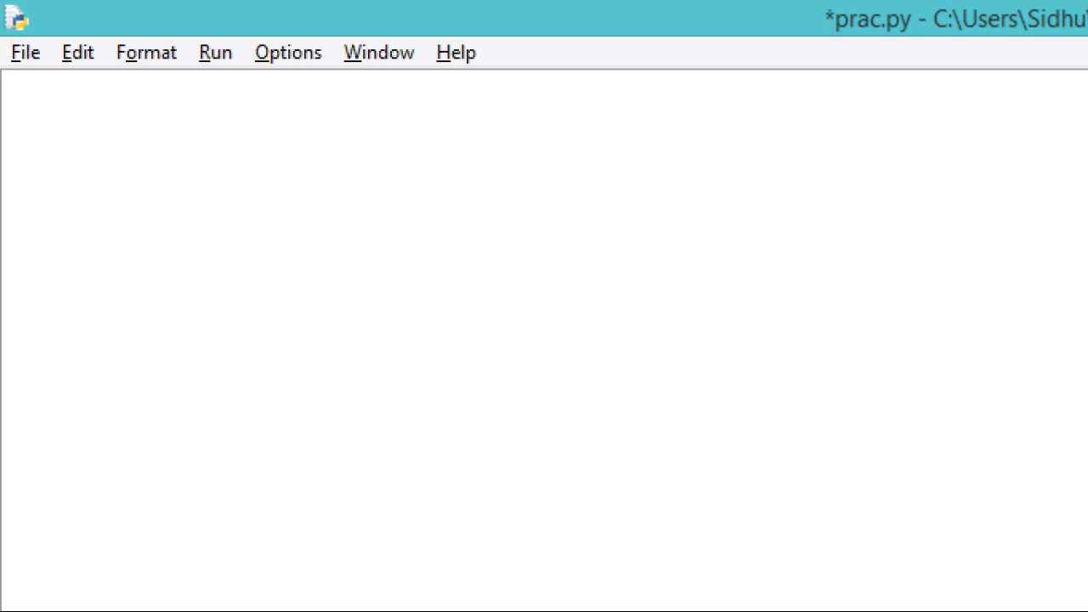
Type print("\U0001F49A") in prac.py, correcting the digits of the Unicode escape.
text(print())
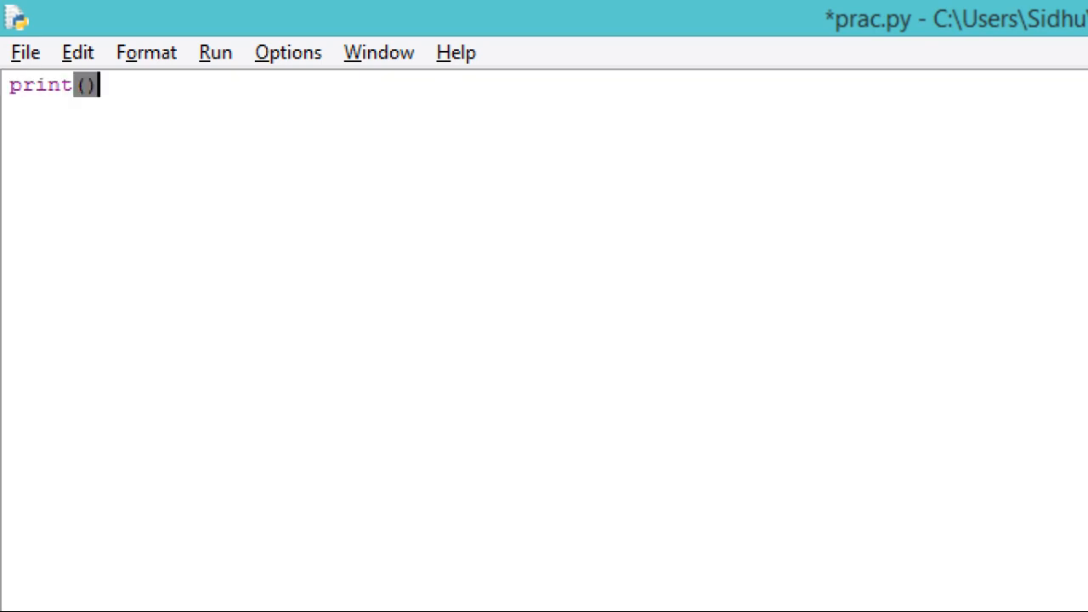
text(")
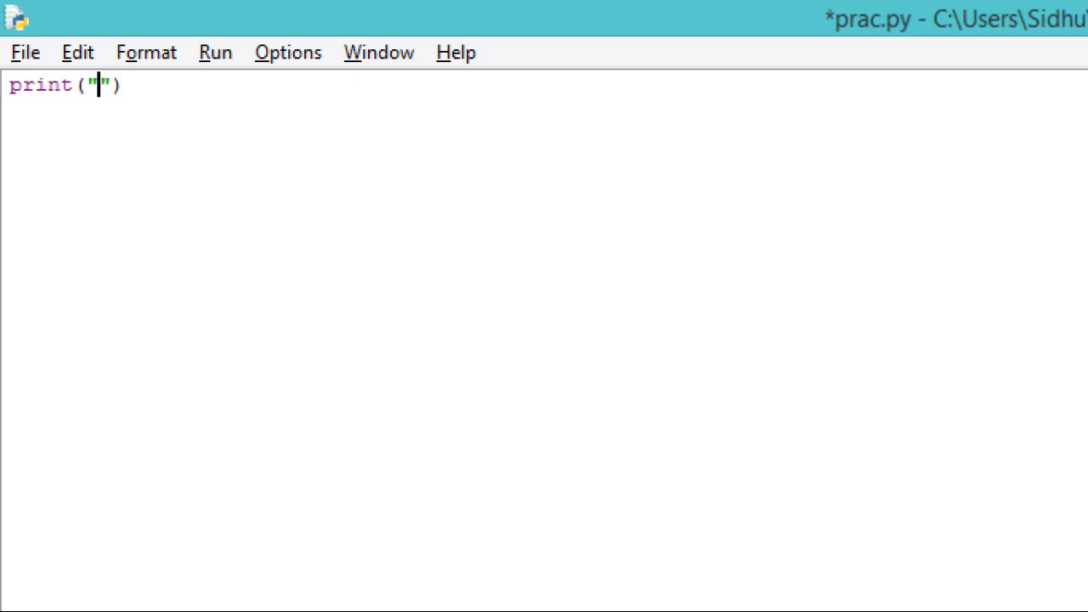
text(\U)
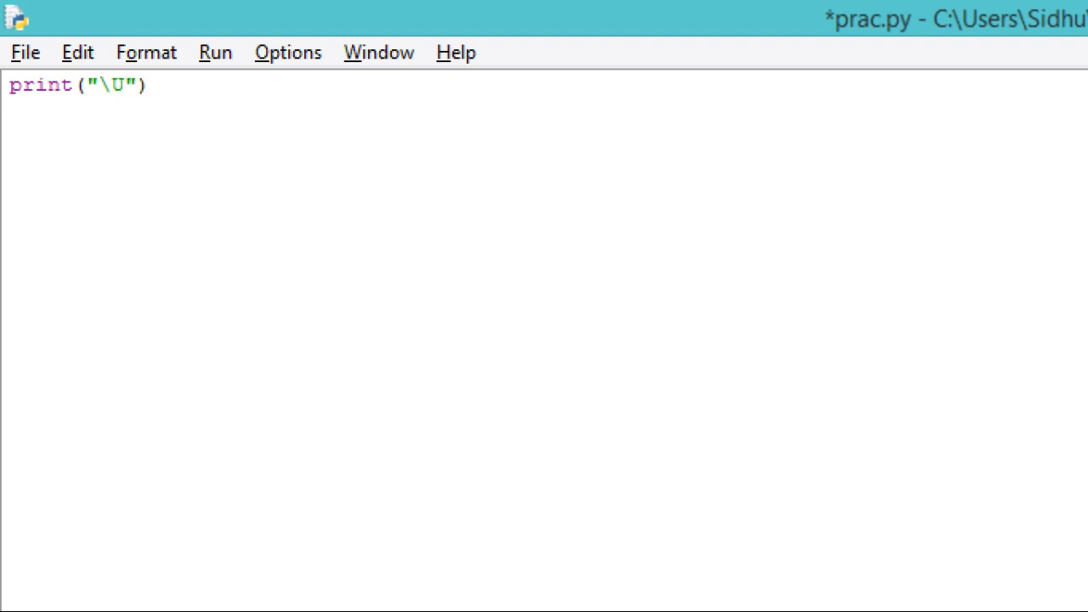
text(000149)
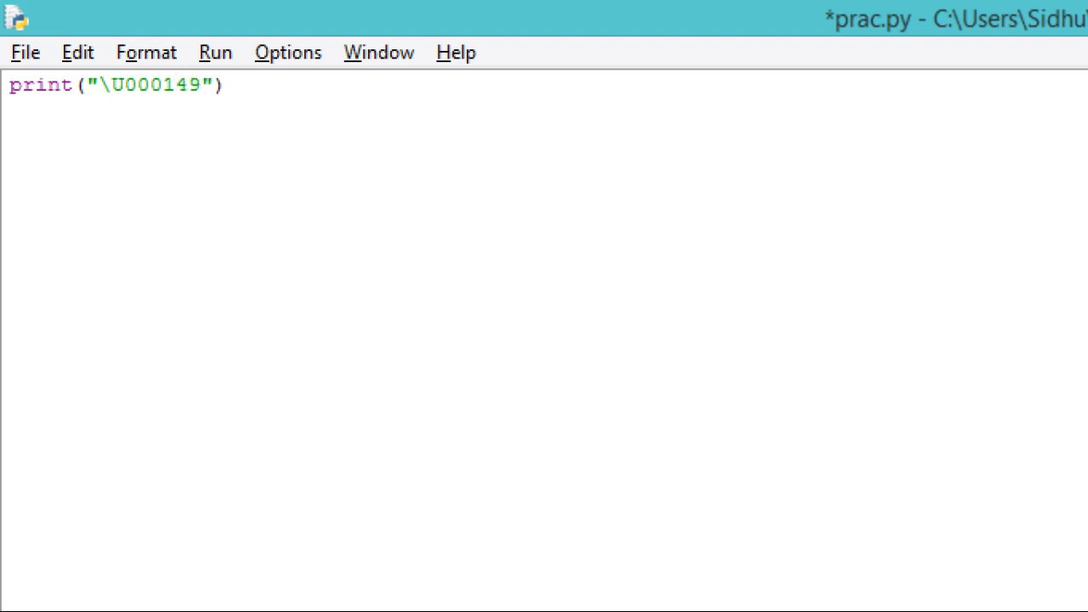
click(175, 85)
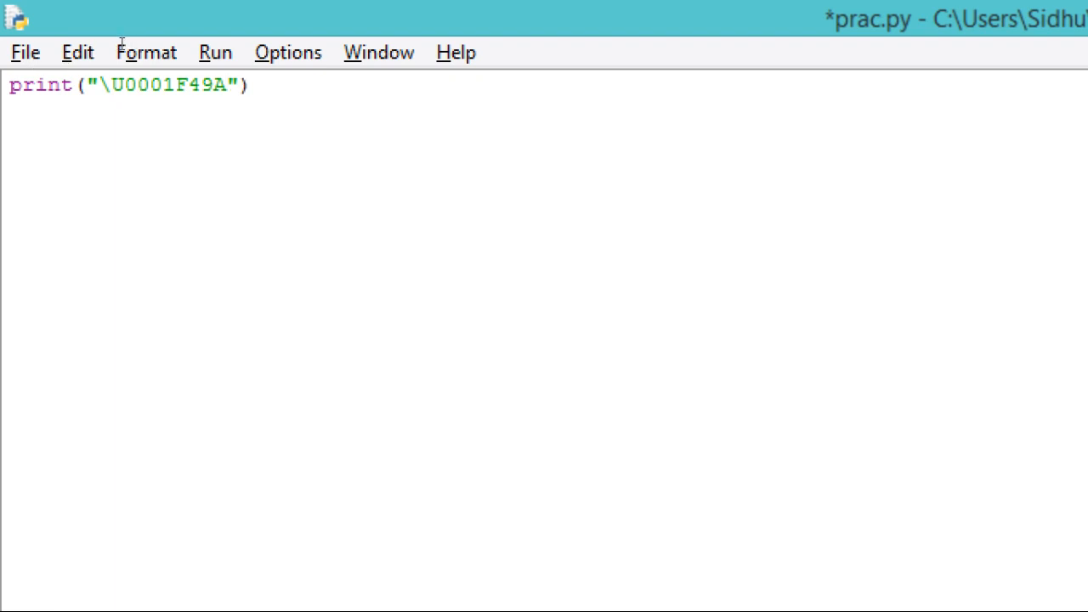
Save prac.py and insert a blank line above the print statement.
key(F5)
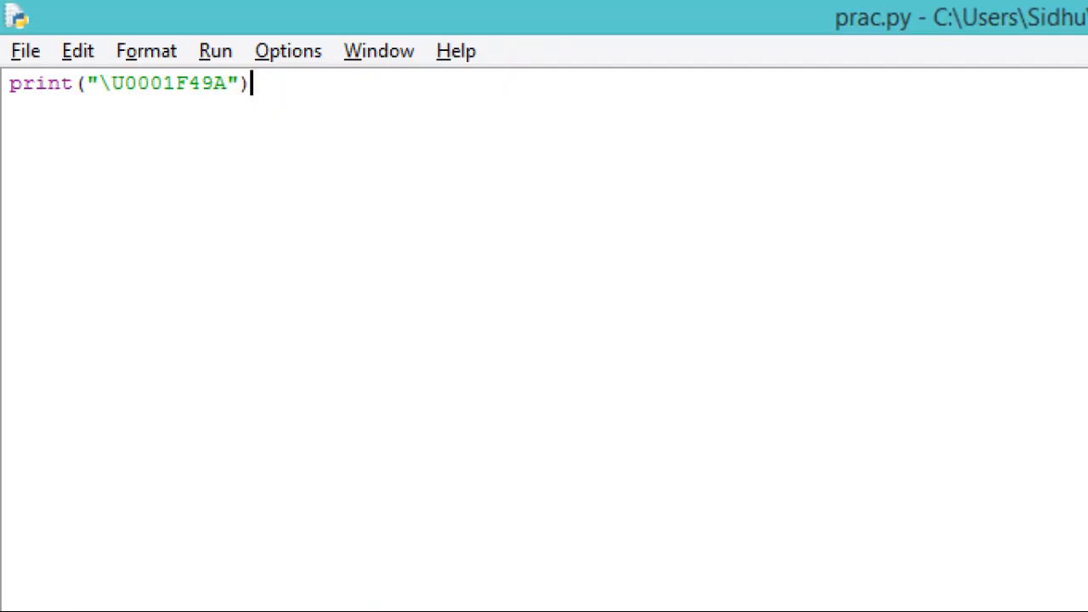
key(Enter)
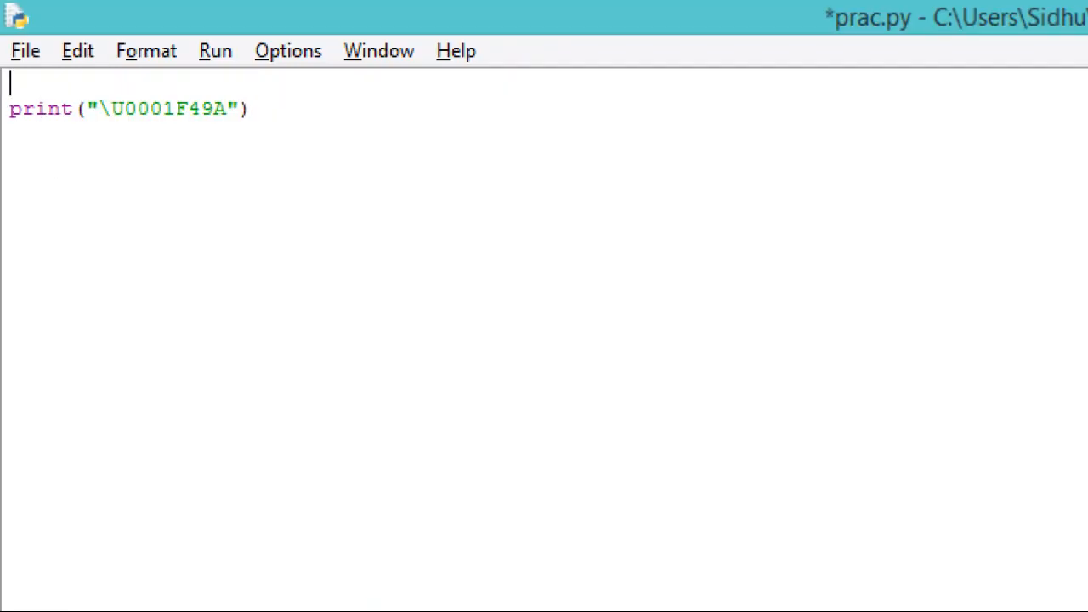
Add a 'for x in range(1,10):' loop header above the print line.
text(for x in ragne)
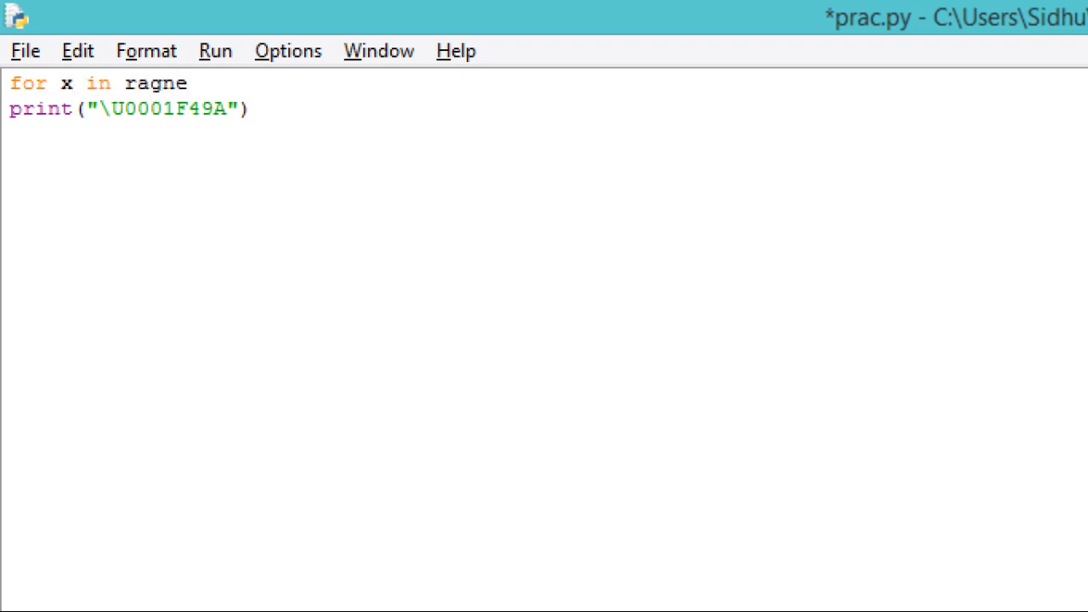
text(range()
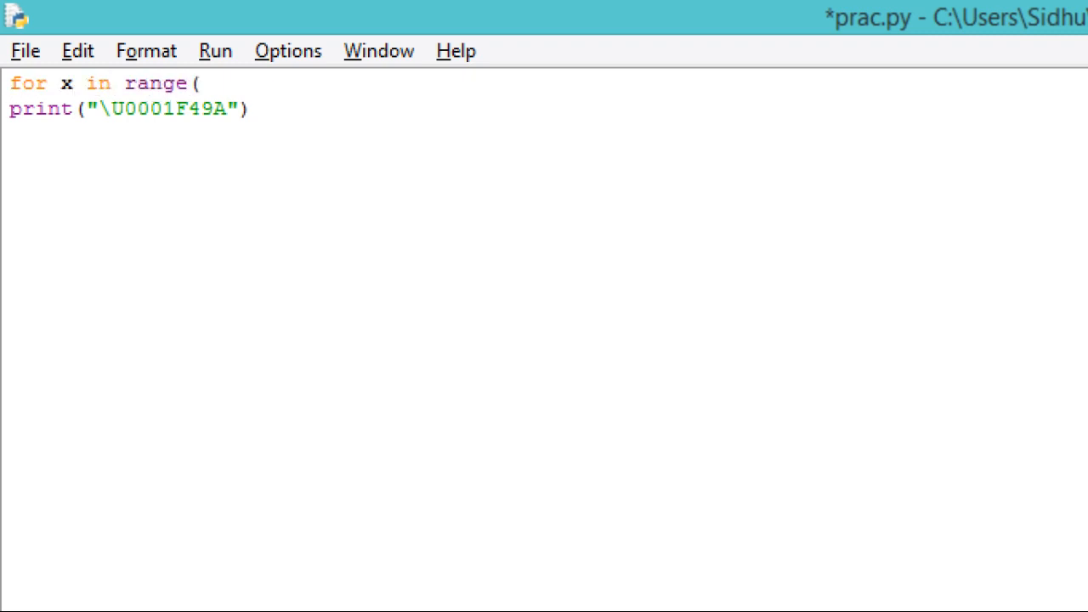
text(1,10)
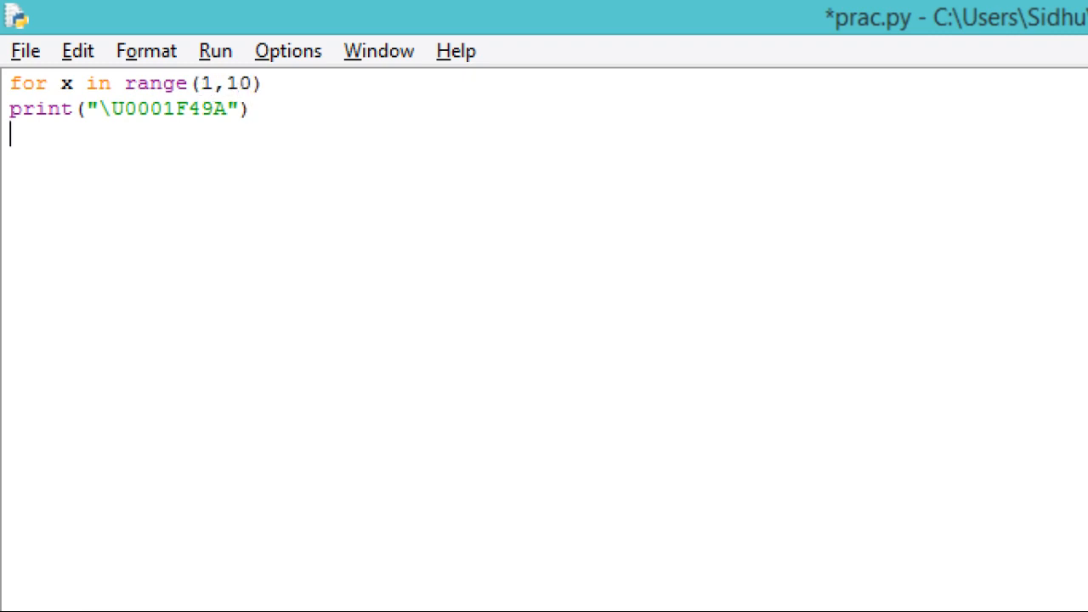
text(:)
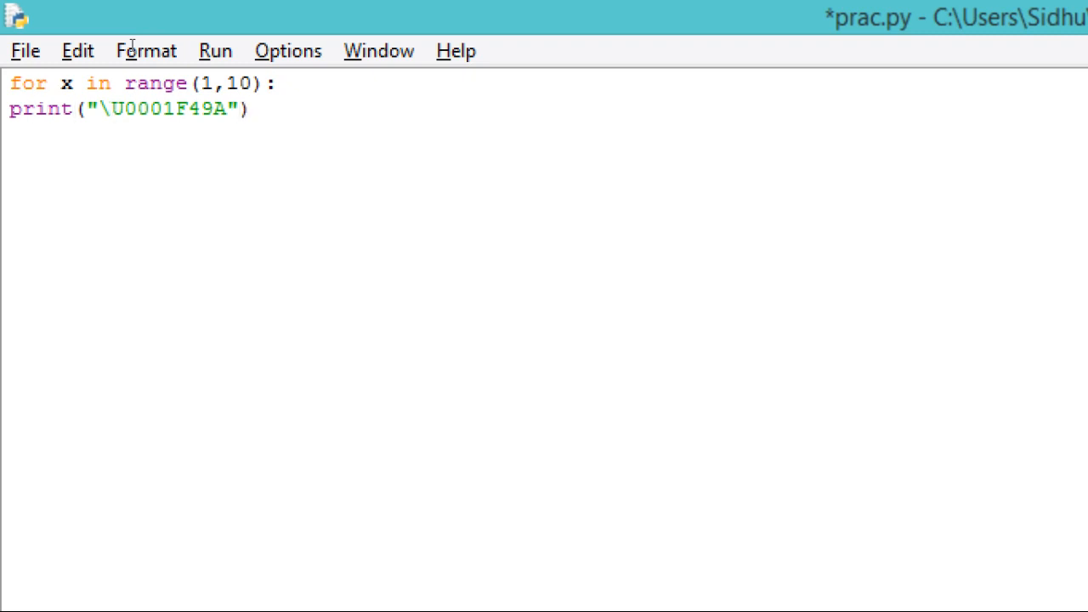
Indent the print into the loop, add an end= argument, and run prac.py.
key(Tab)
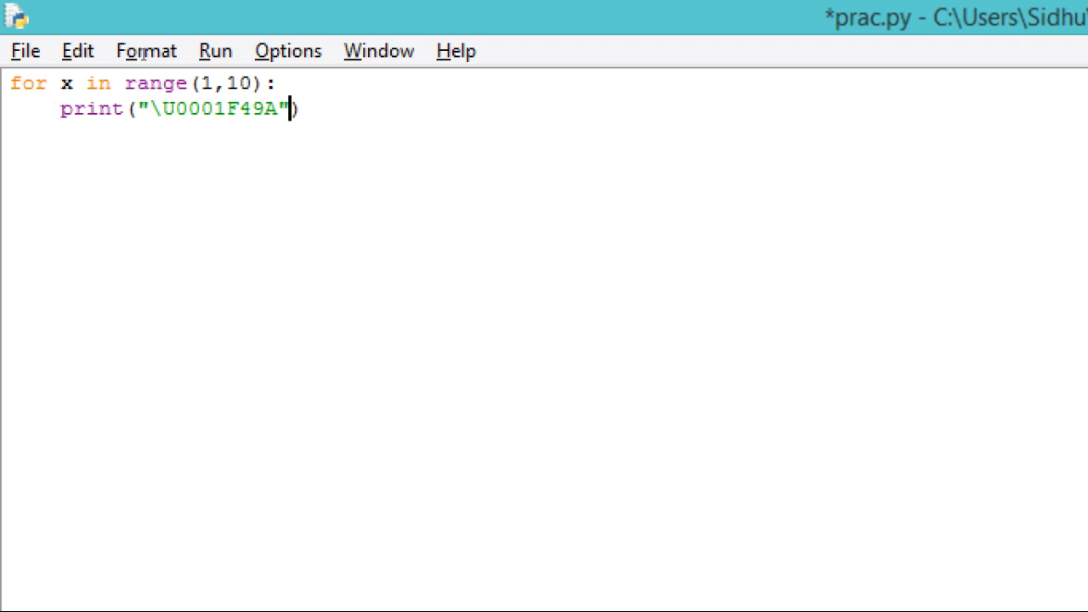
text(,end=)
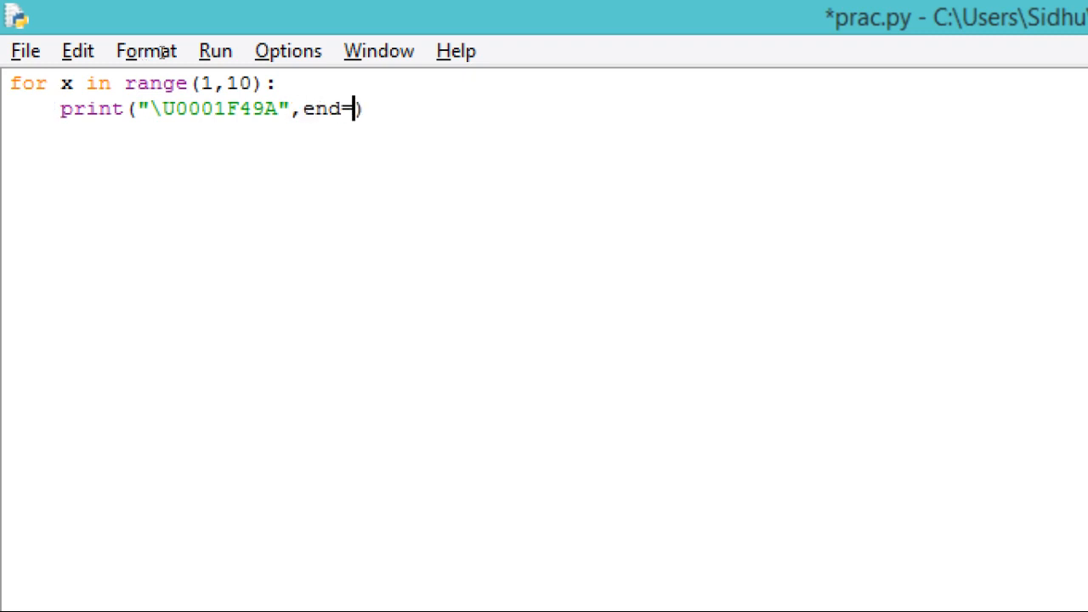
key(F5)
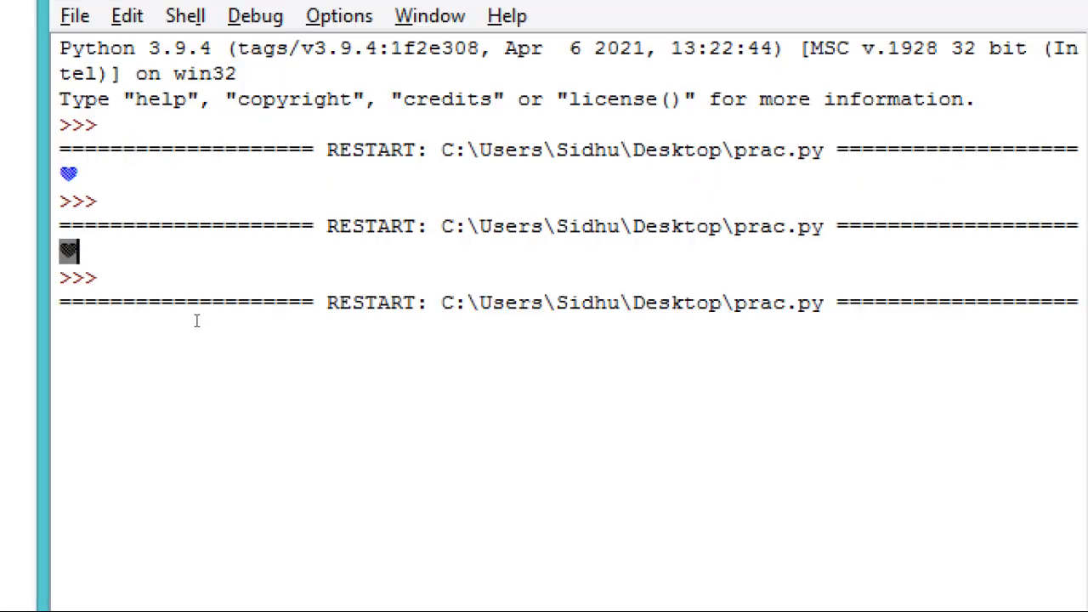